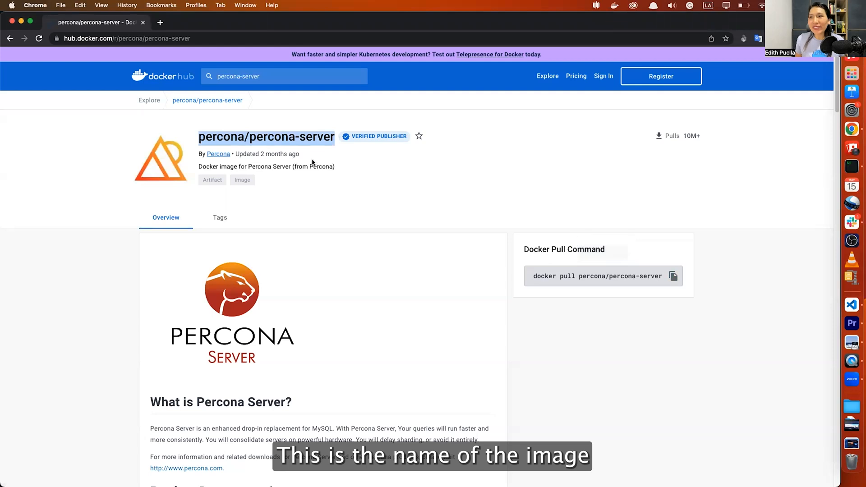
Review the 8.0 tag of percona/percona-server on Docker Hub and copy its pull command
click(219, 217)
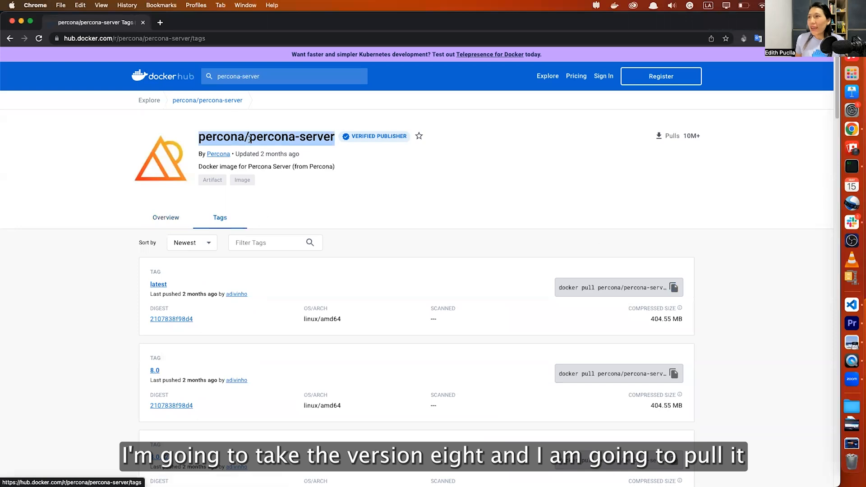
click(166, 217)
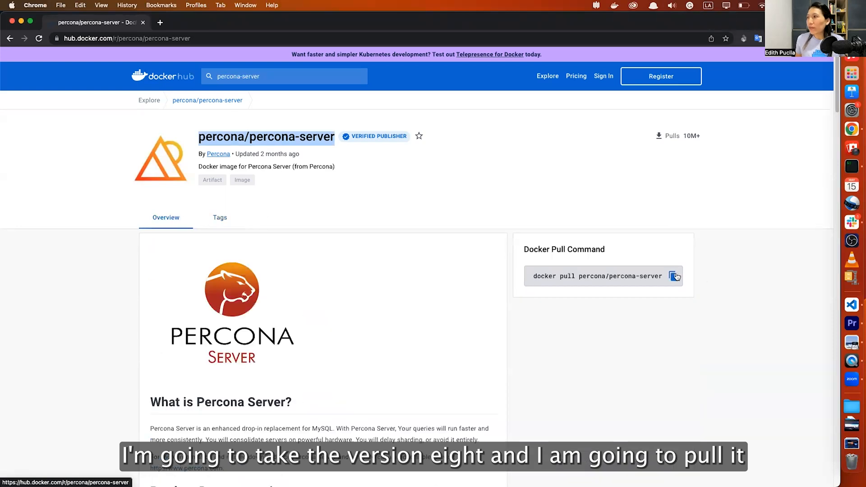
click(851, 166)
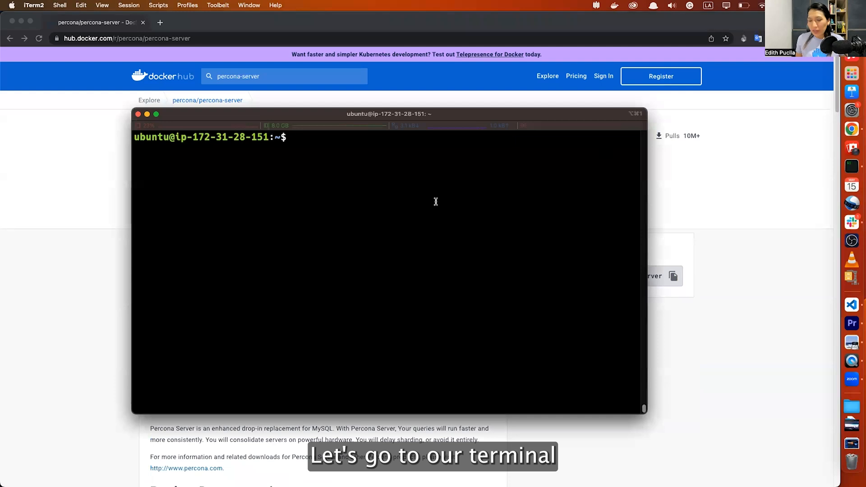
Pull the percona/percona-server:8.0 image, which reports it is already up to date
text(docker pull percona/percona-server)
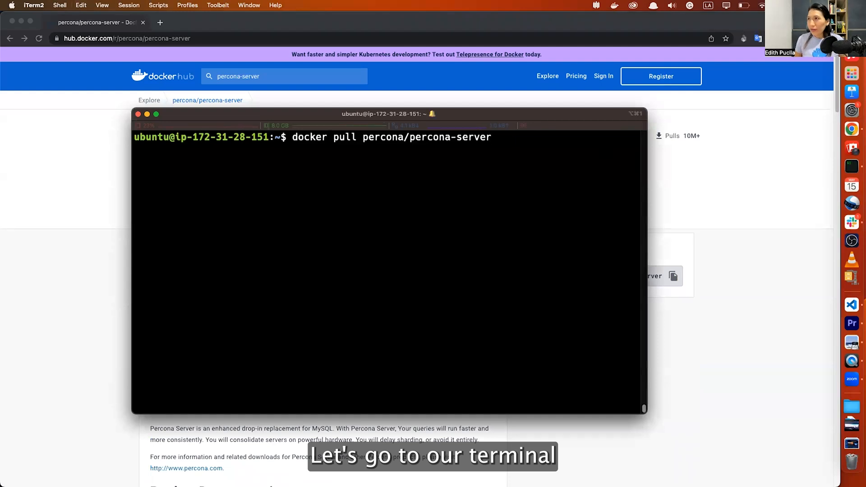
text(:)
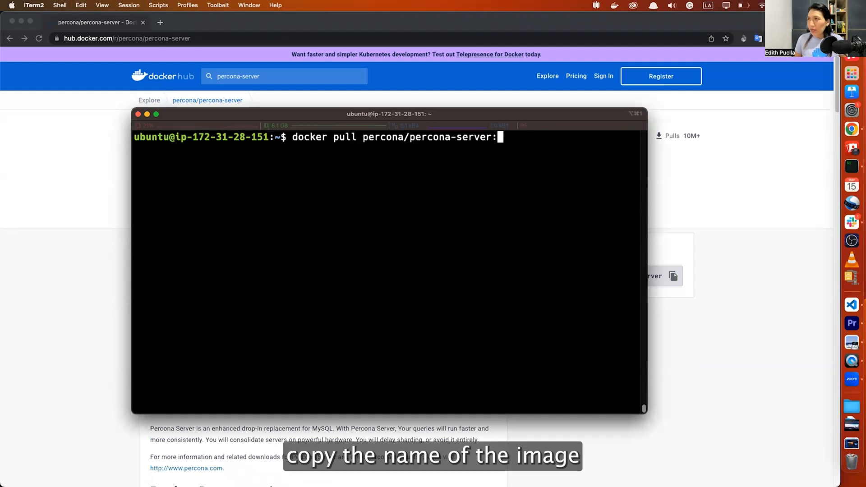
text(8.0)
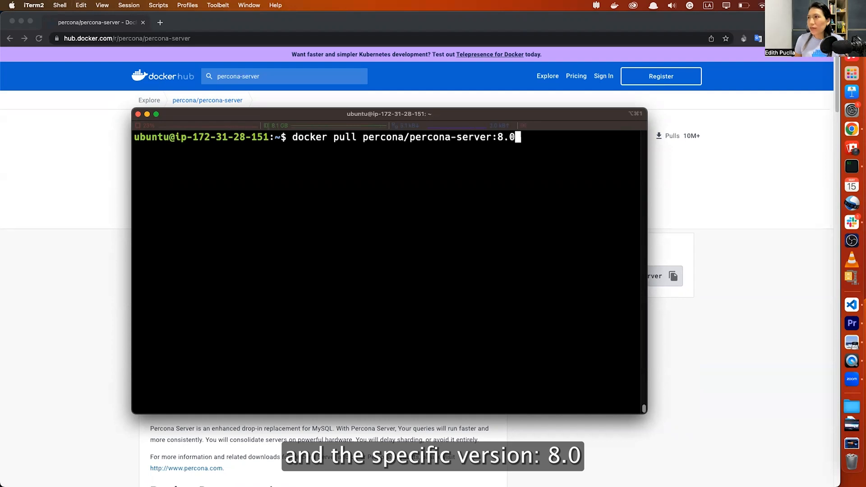
key(Return)
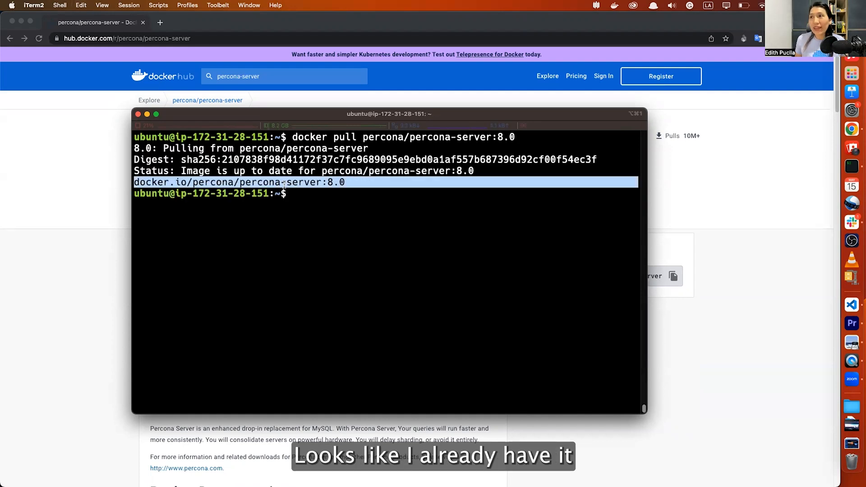
text(docker images)
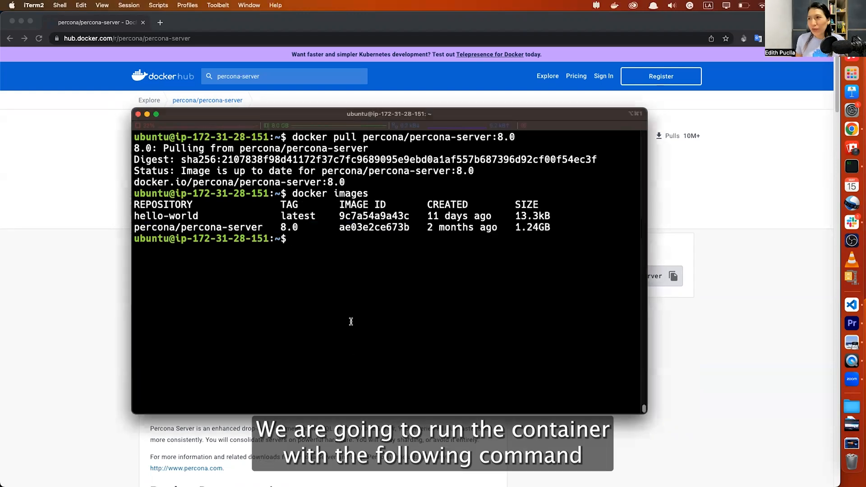
text(docker run -d --name percona-server -e MYSQL_ROOT_PASSWORD=root -v volume-datadir:/var/lib/mysql percona/percona-server:8.0)
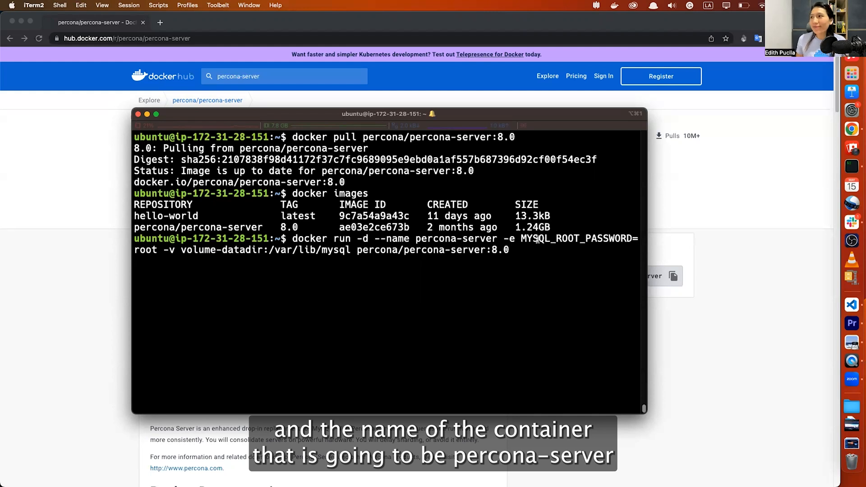
double_click(578, 238)
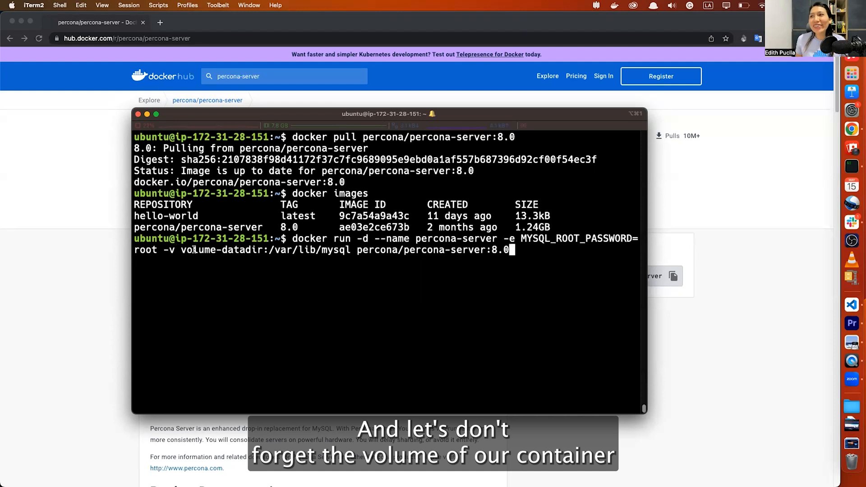
double_click(265, 249)
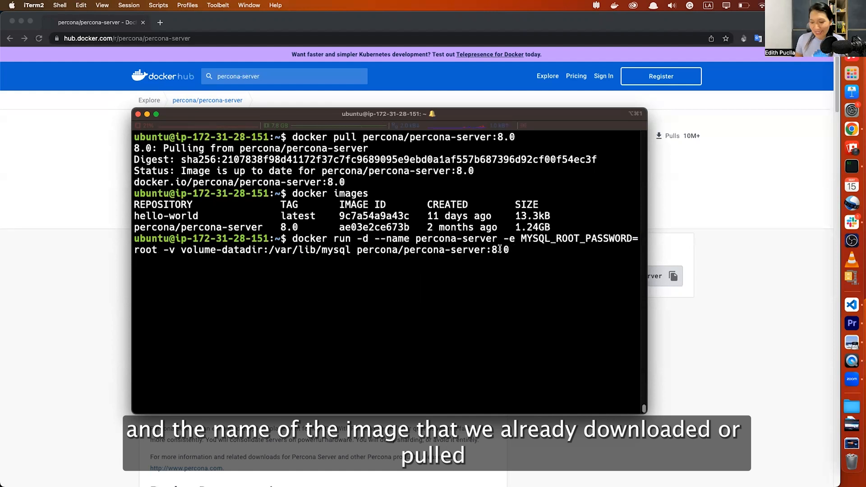
key(Return)
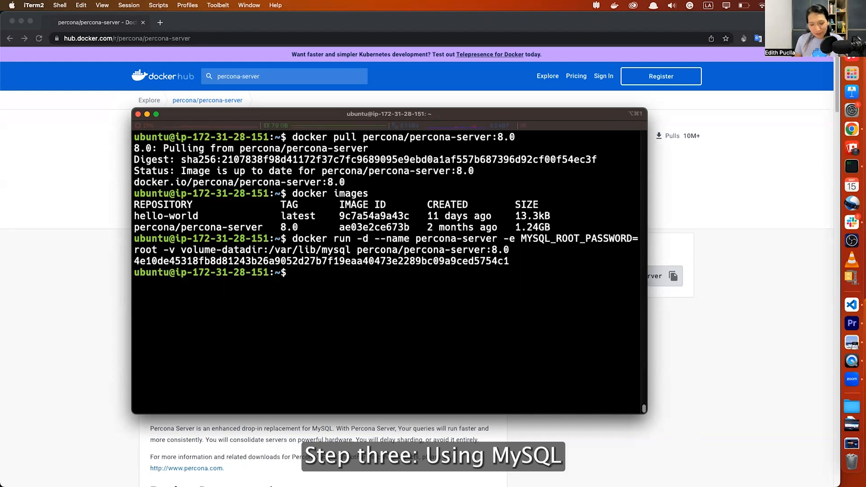
Check running containers, then open an interactive bash shell in container 4e10de45318f
text(docker ps)
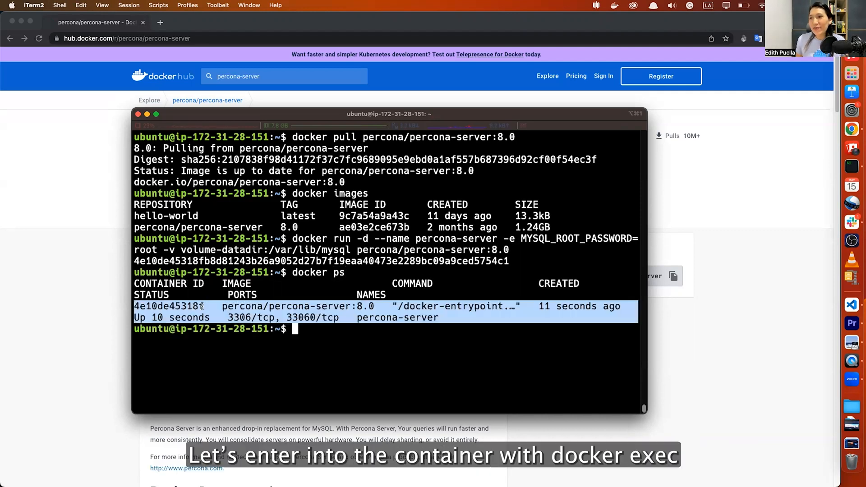
text(docker exec)
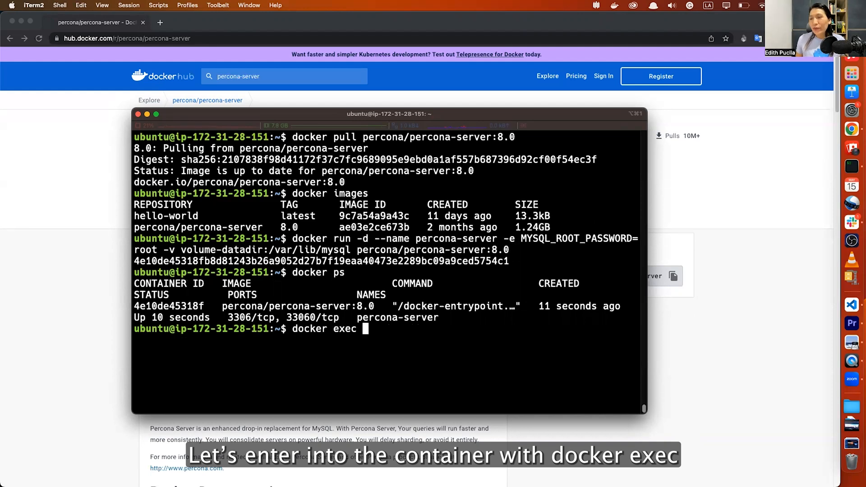
text(-it v)
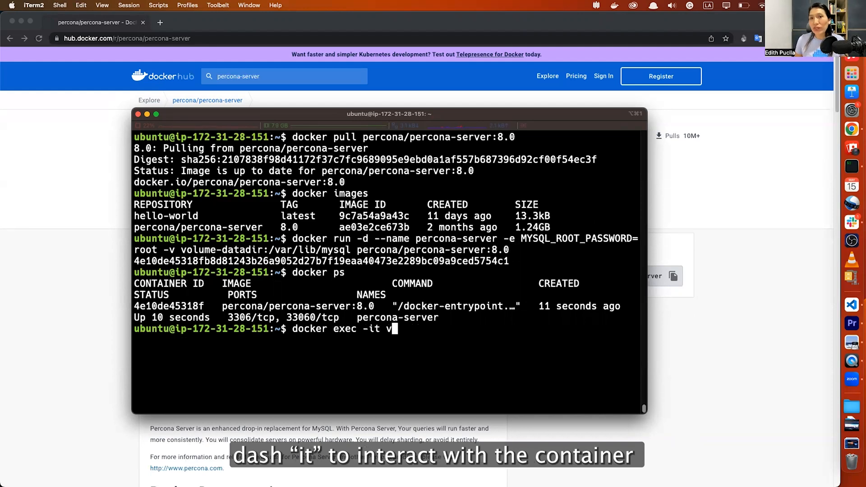
key(Backspace)
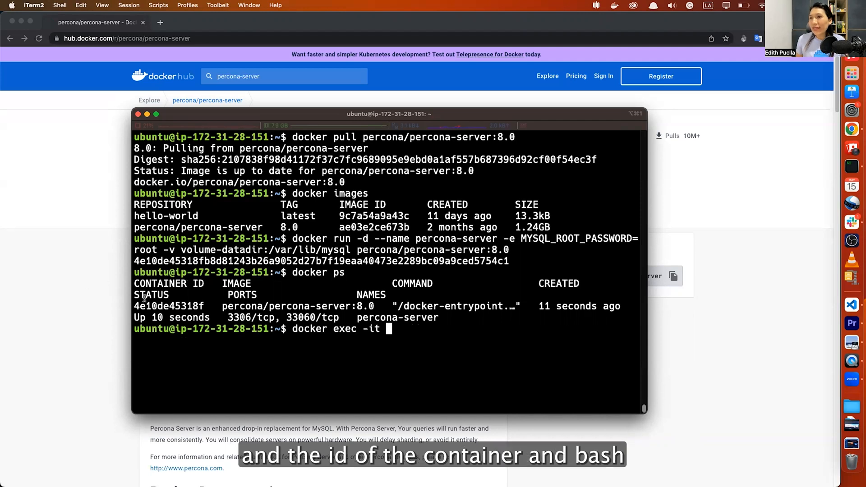
text(4e10de45318f bash)
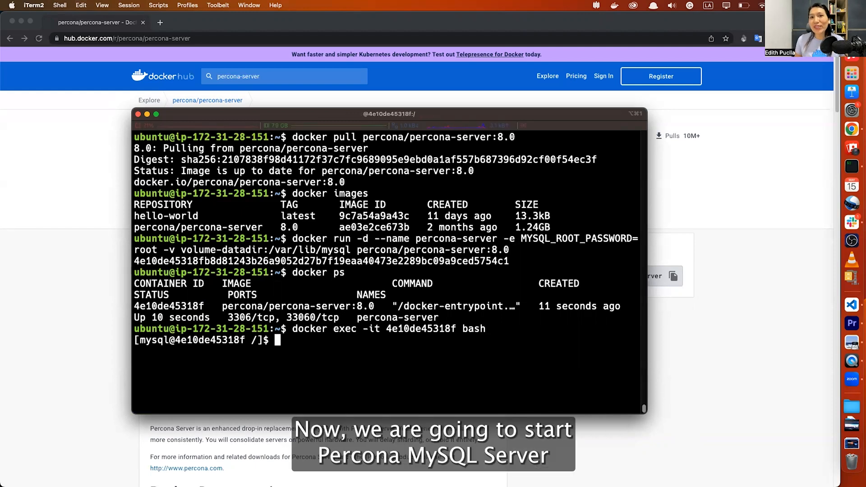
text(myswl)
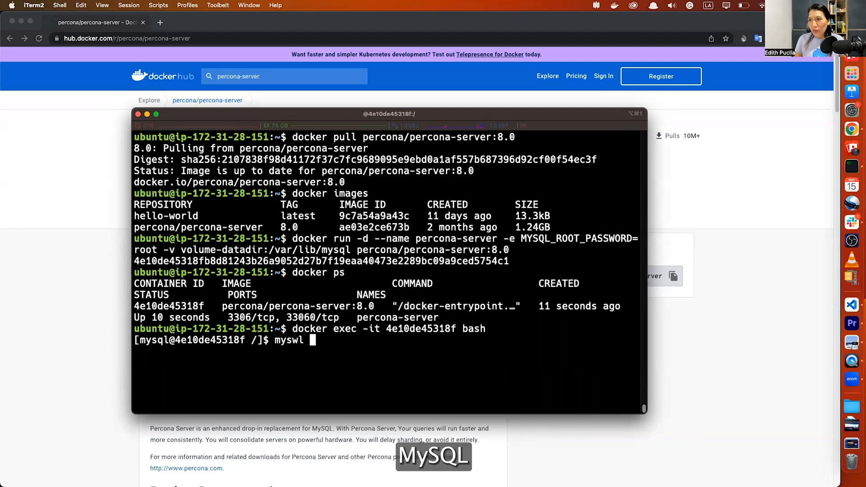
key(Backspace)
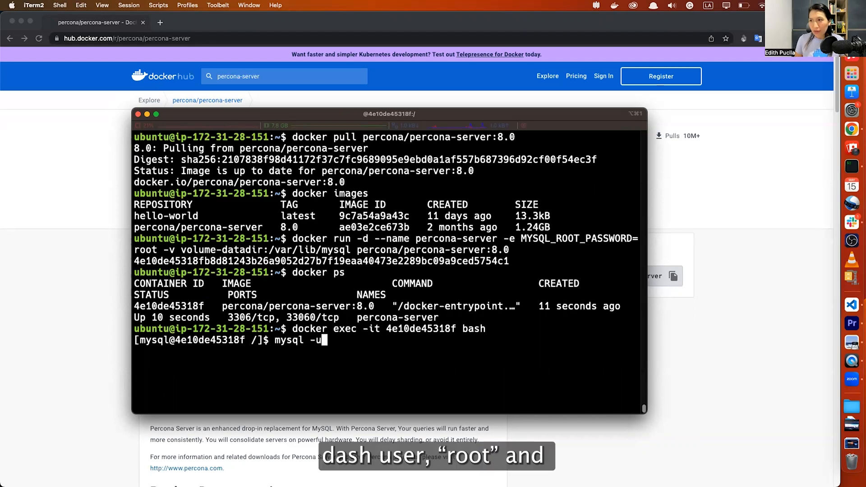
text(root)
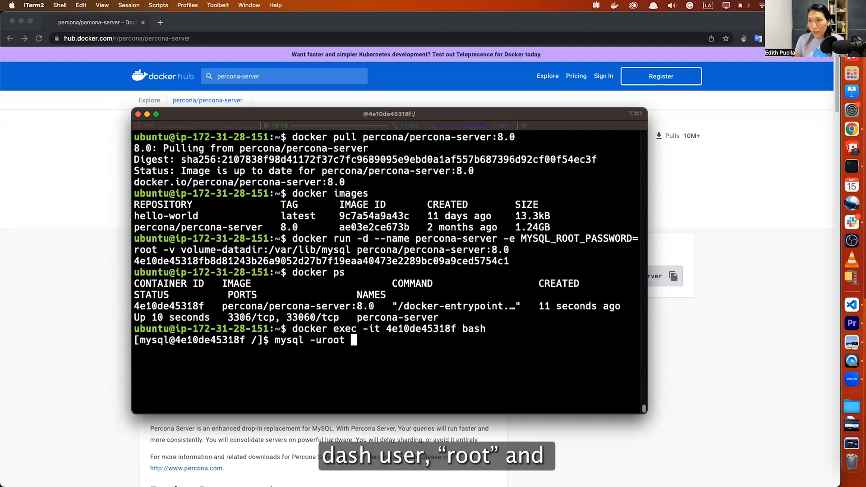
text(-p)
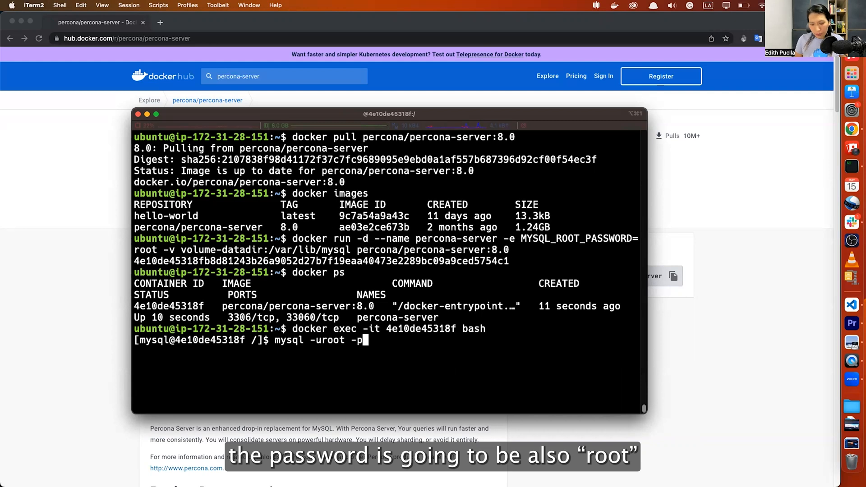
key(Return)
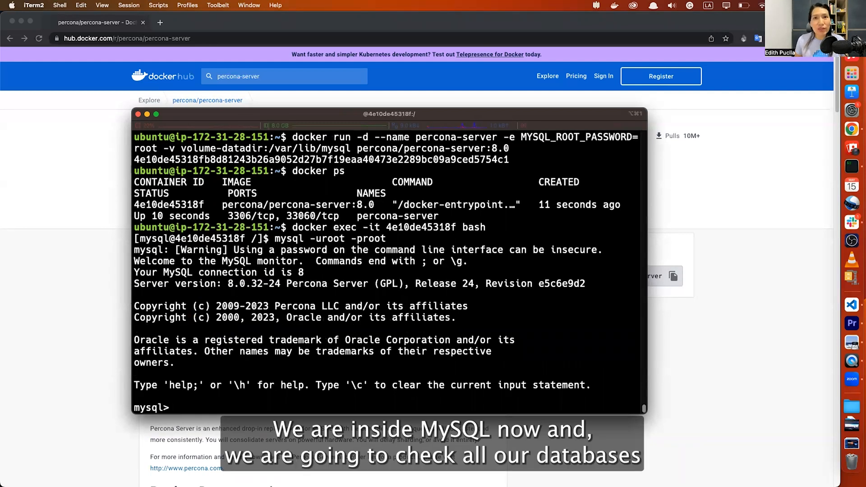
text(show databases)
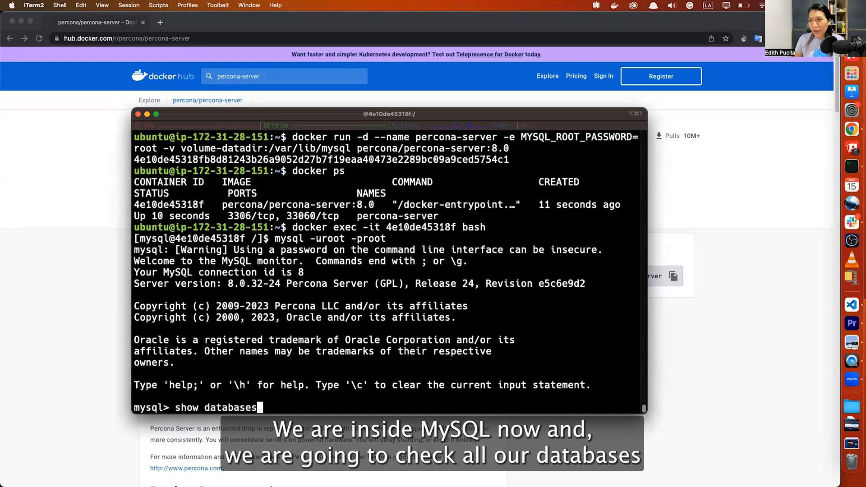
key(Return)
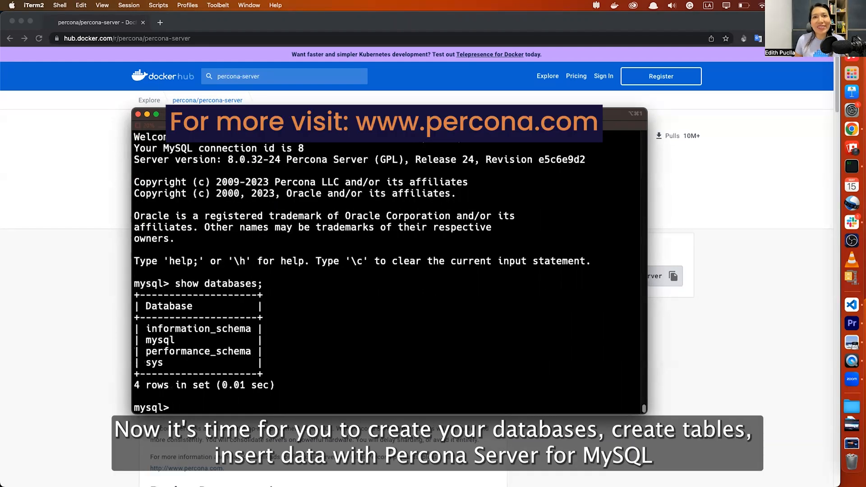